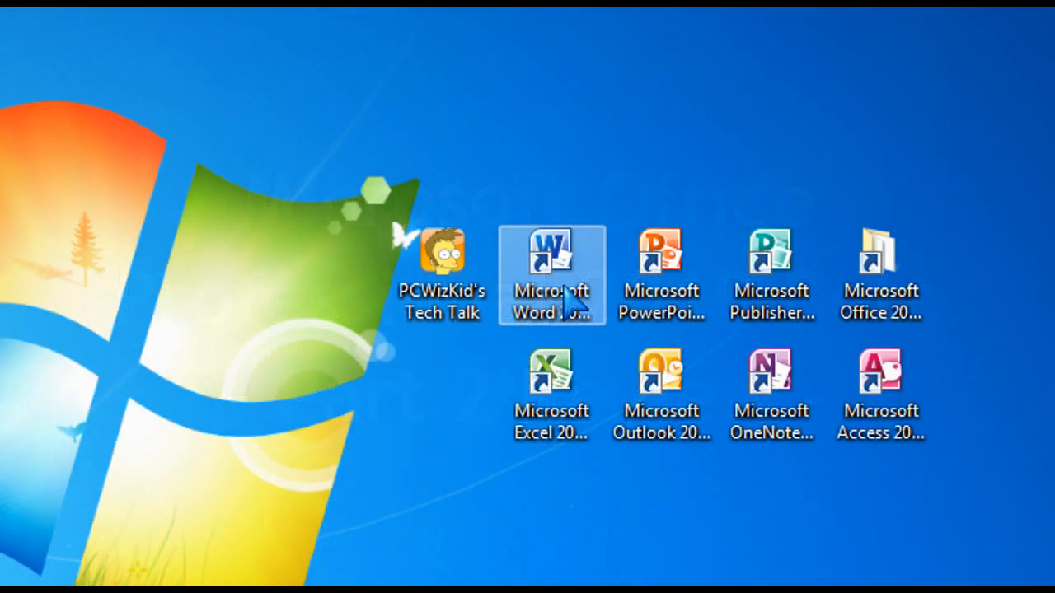
mouse_move(542, 338)
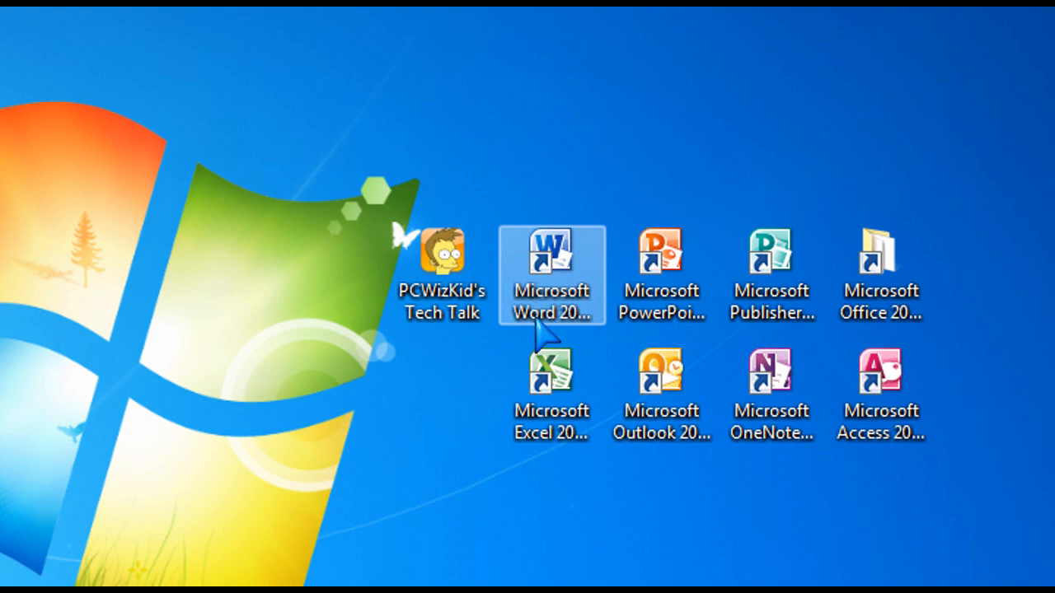
- Launch Microsoft Word 2010 from its desktop shortcut
double_click(551, 255)
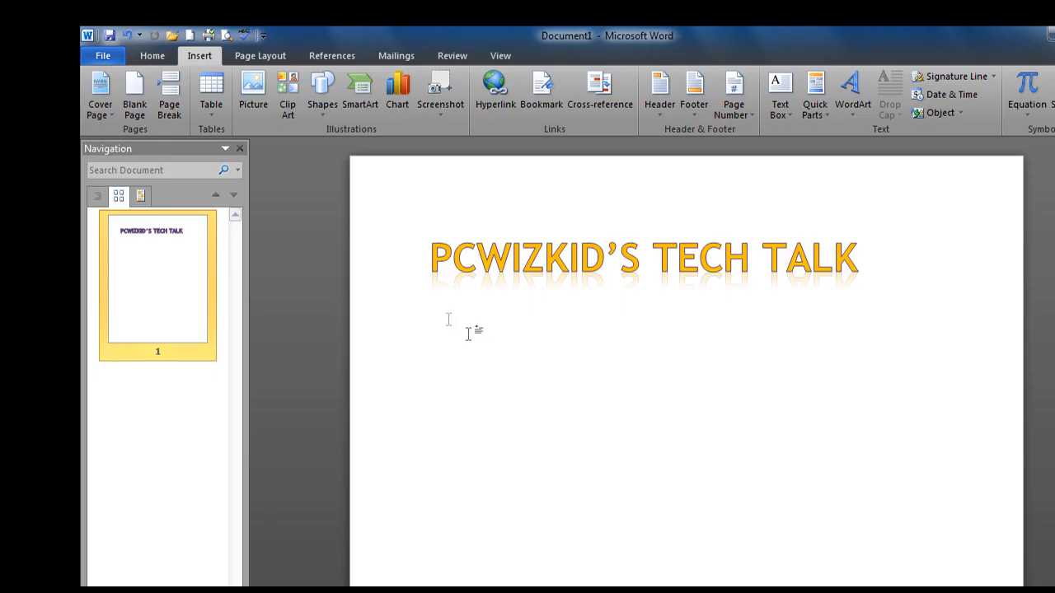
mouse_move(462, 289)
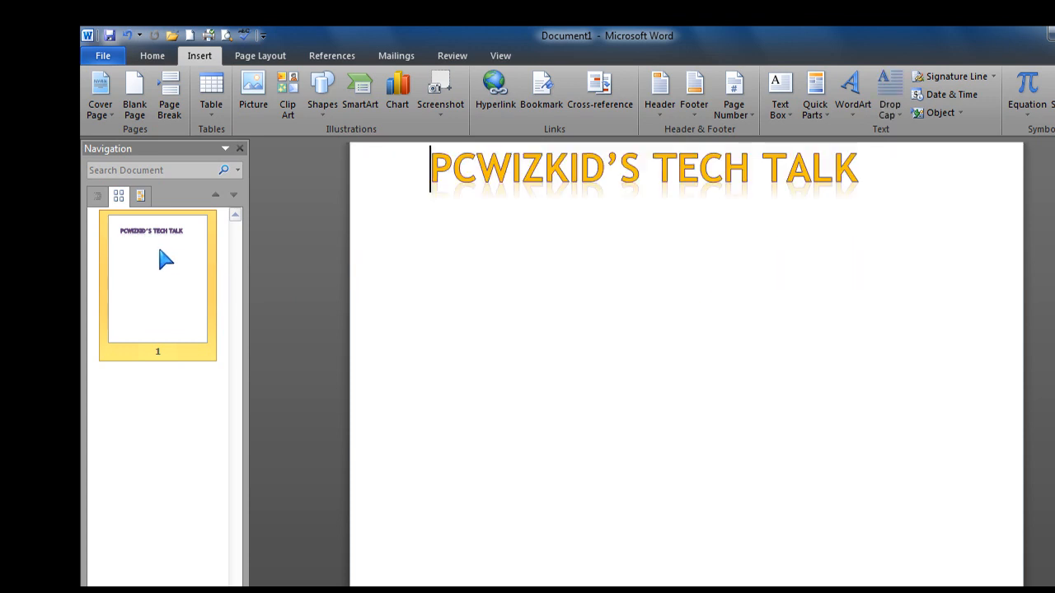
- Search the document for 'pcwizkid' in the Navigation pane and jump to the matching title
click(119, 196)
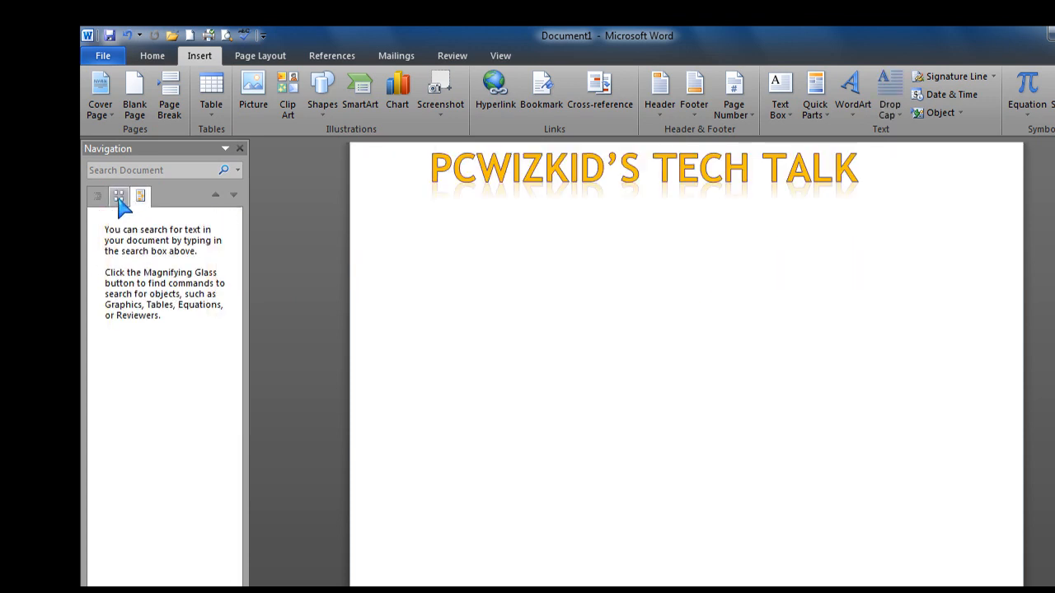
click(119, 196)
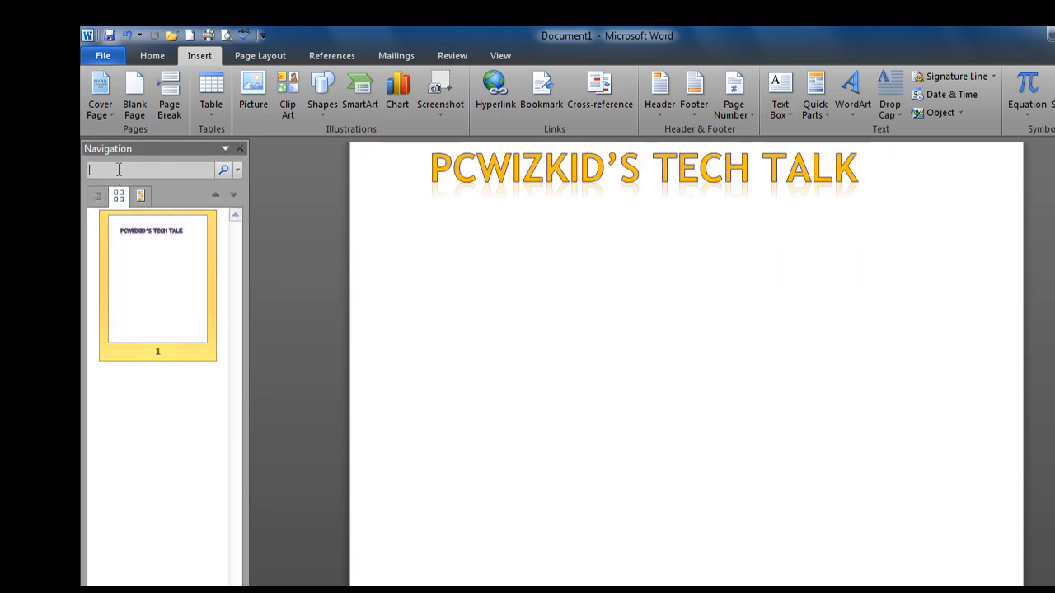
text(pcwi)
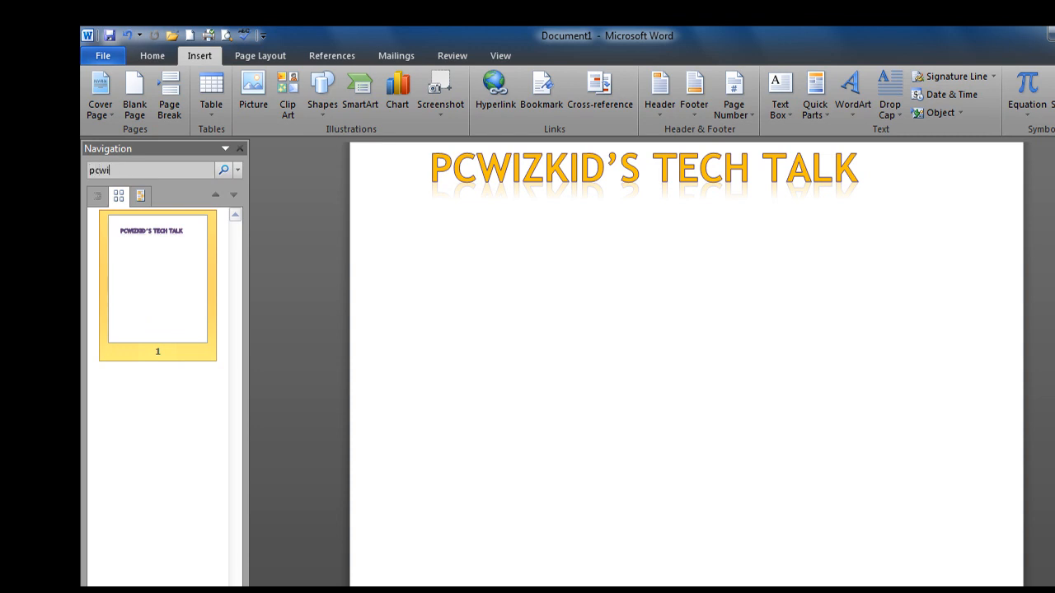
text(zkid)
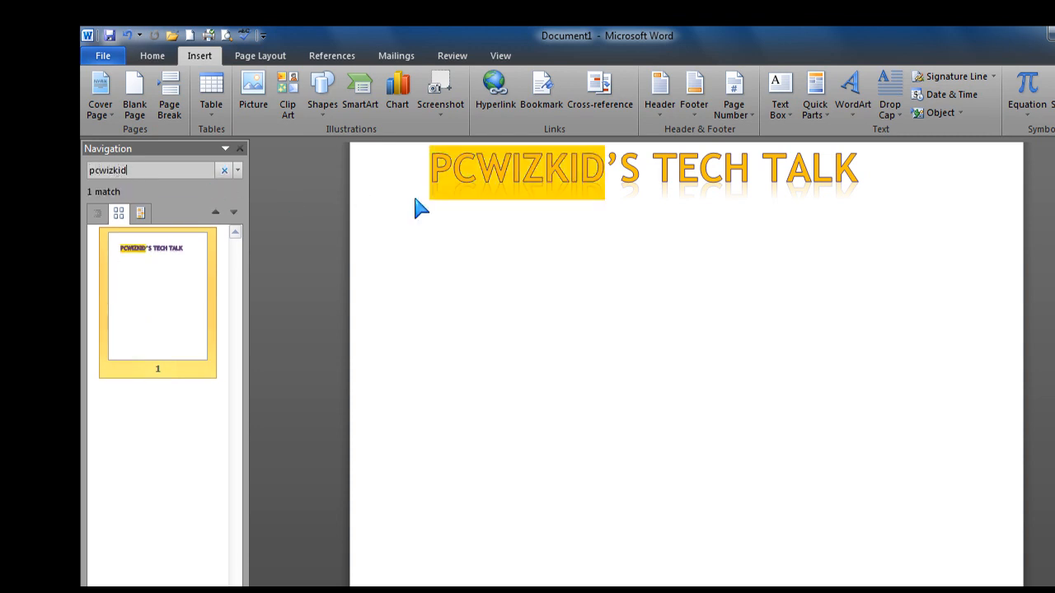
click(140, 212)
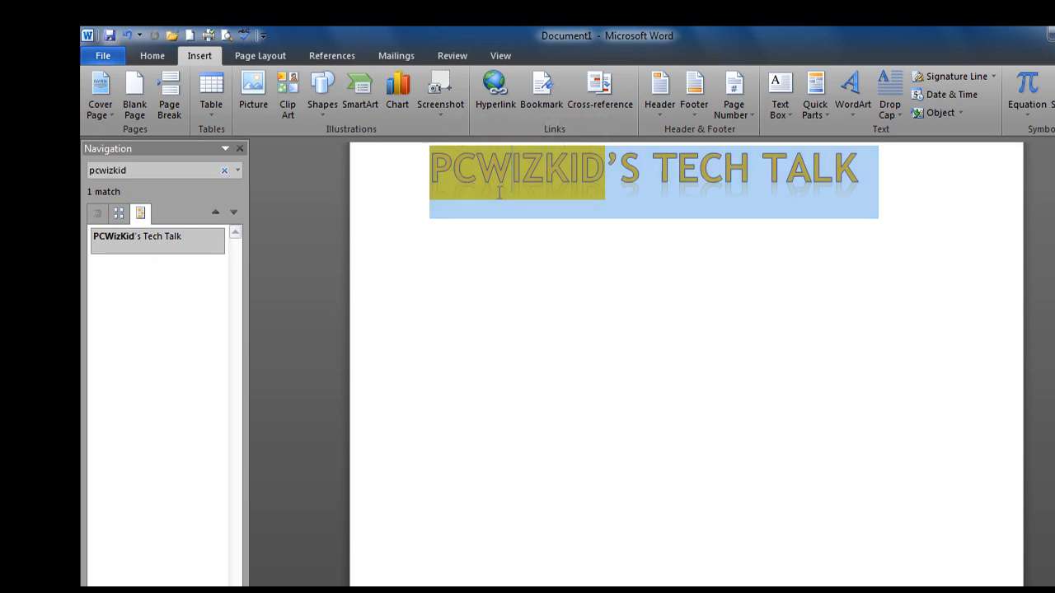
click(102, 56)
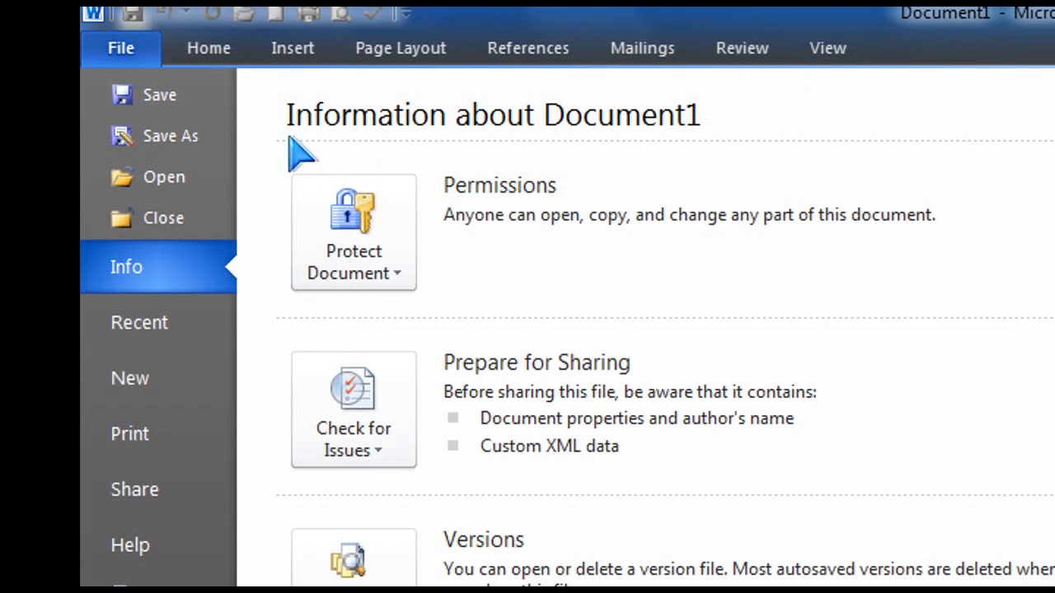
mouse_move(158, 94)
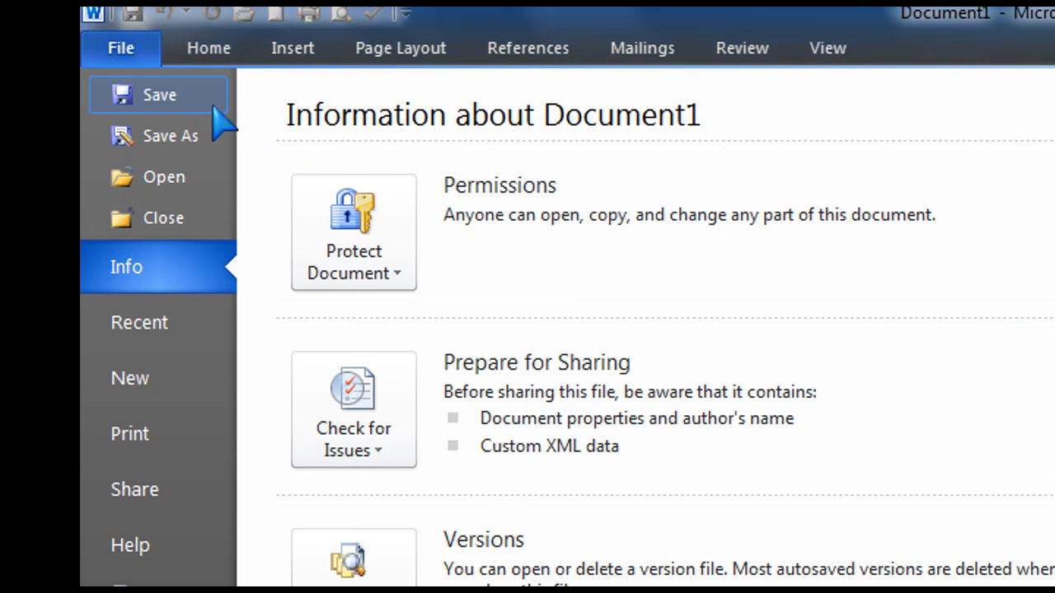
mouse_move(511, 222)
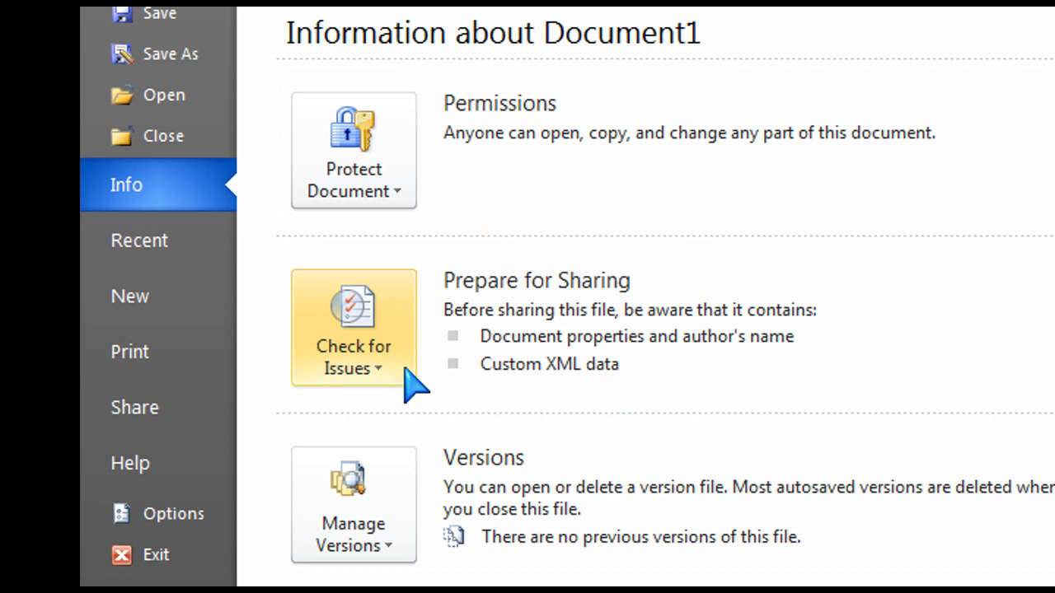
- Show the Check for Issues options on the document's Info page
click(353, 356)
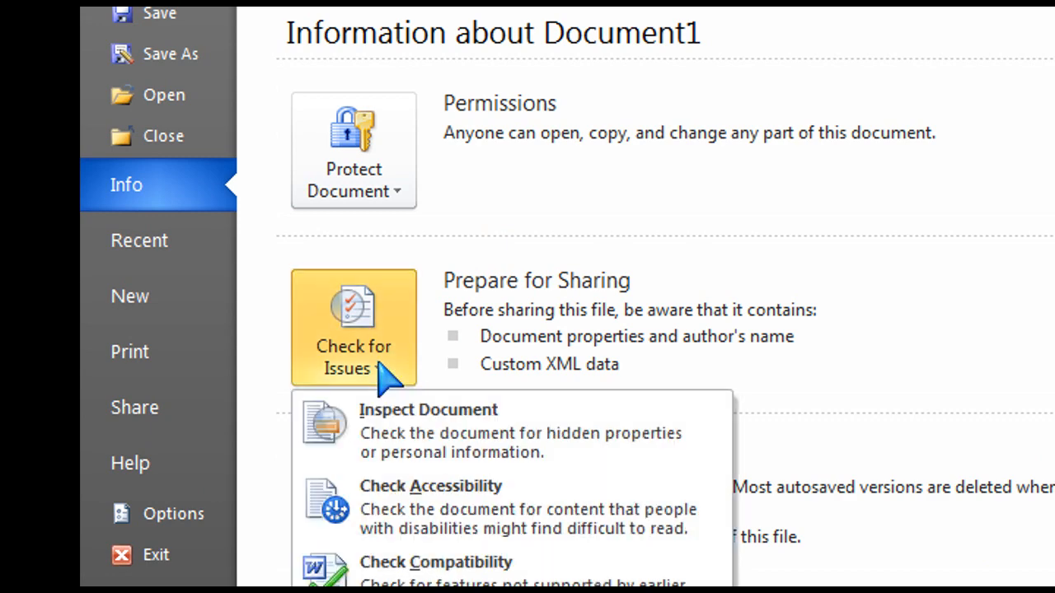
mouse_move(573, 453)
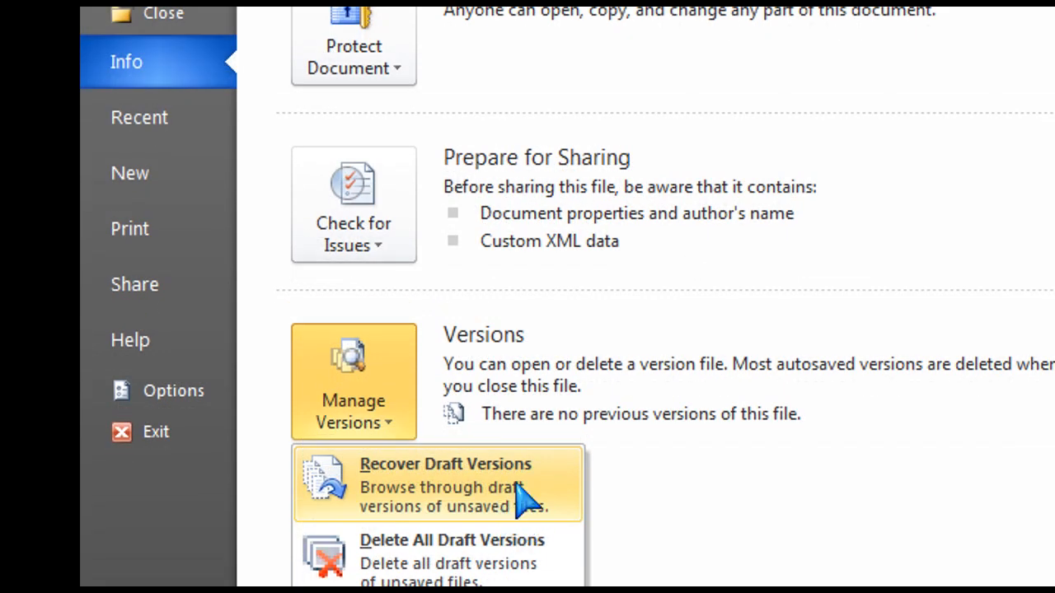
mouse_move(610, 482)
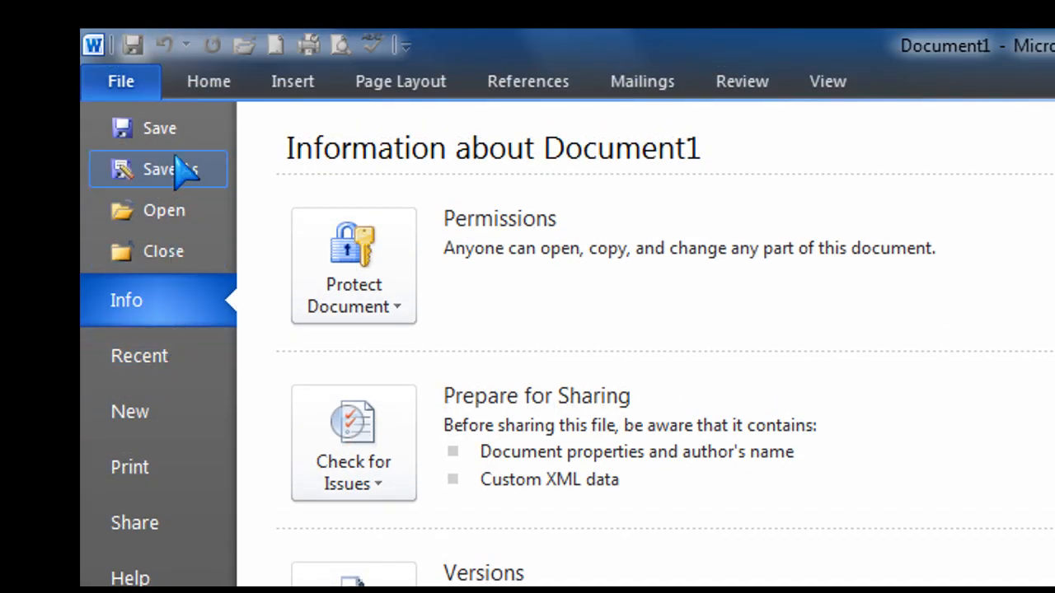
mouse_move(267, 63)
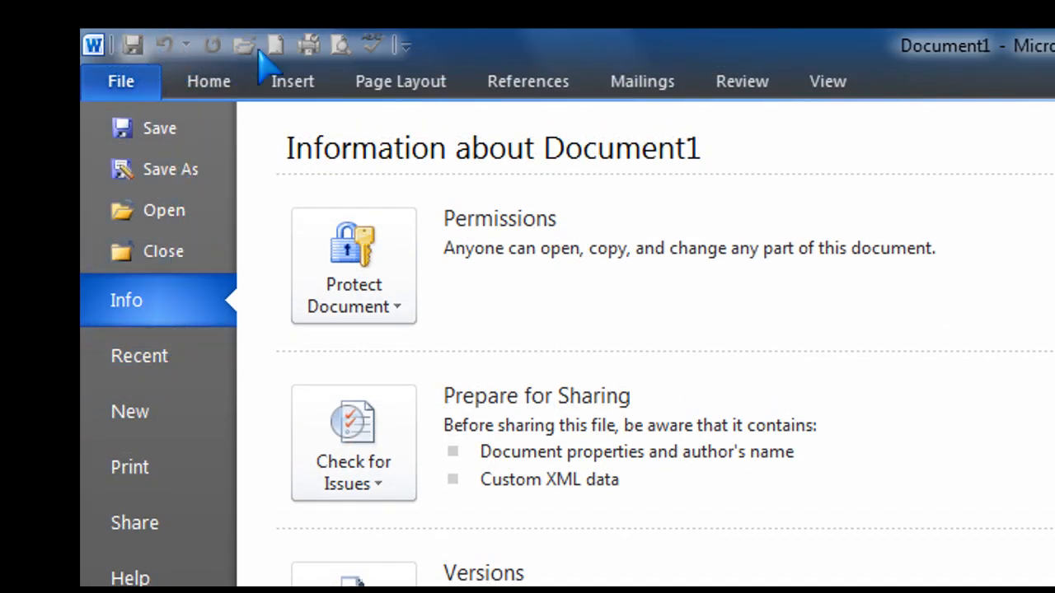
- Return to editing view and add one more command to the Quick Access Toolbar
click(208, 81)
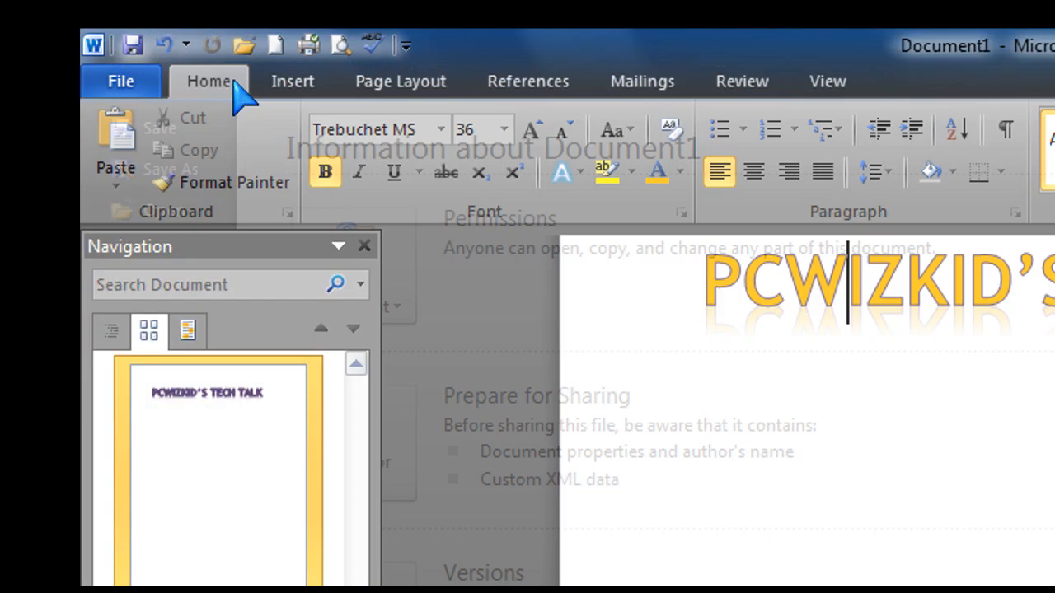
click(208, 81)
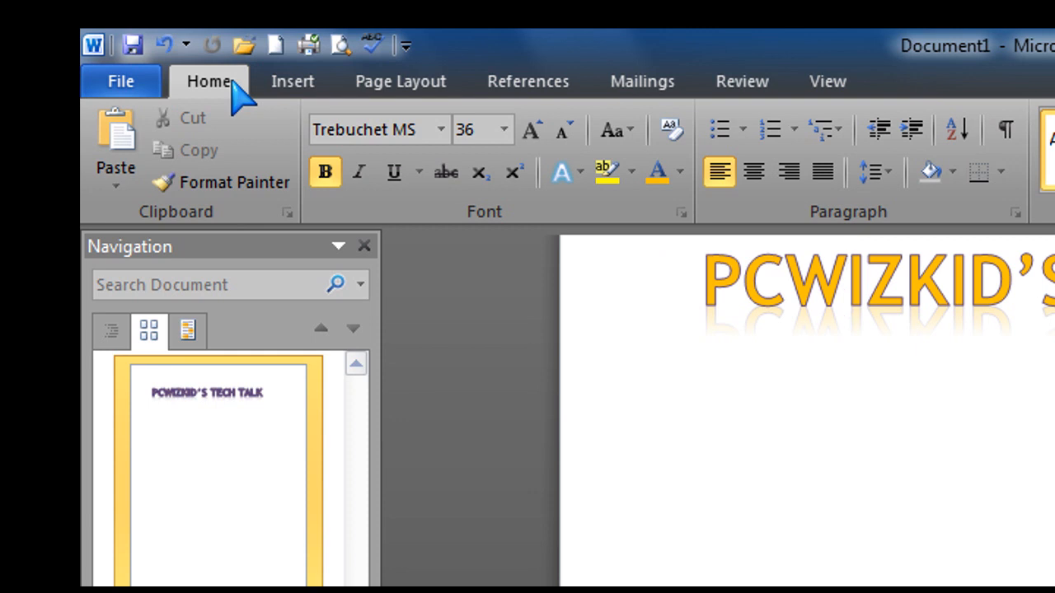
click(403, 46)
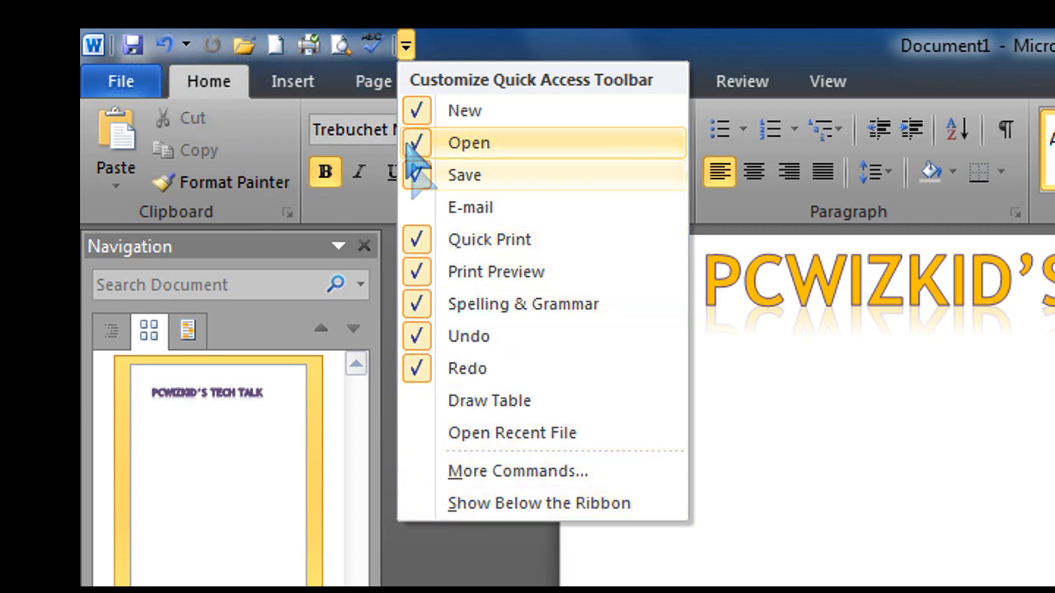
click(468, 142)
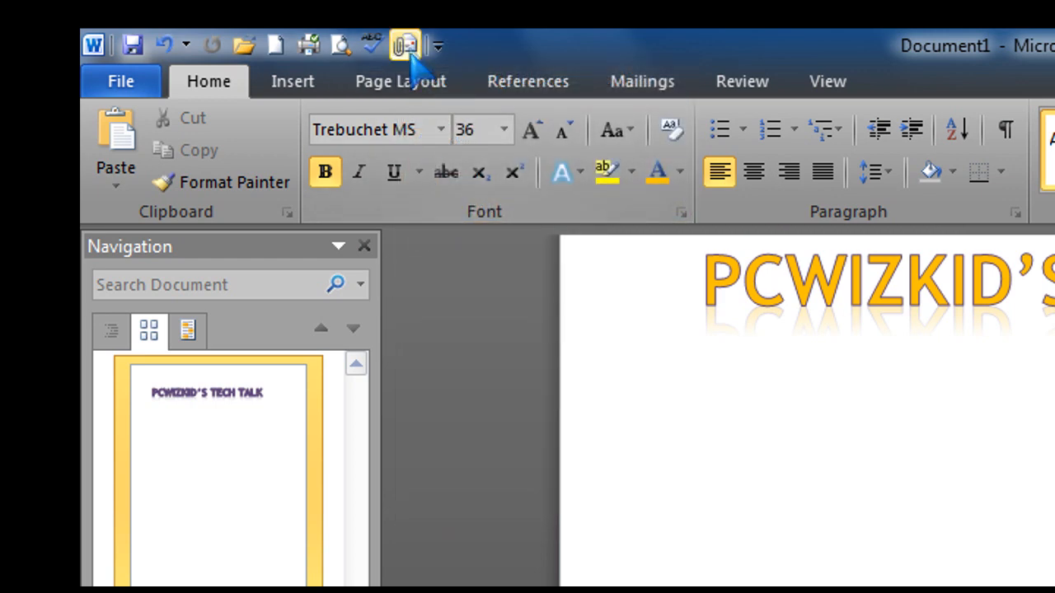
click(437, 46)
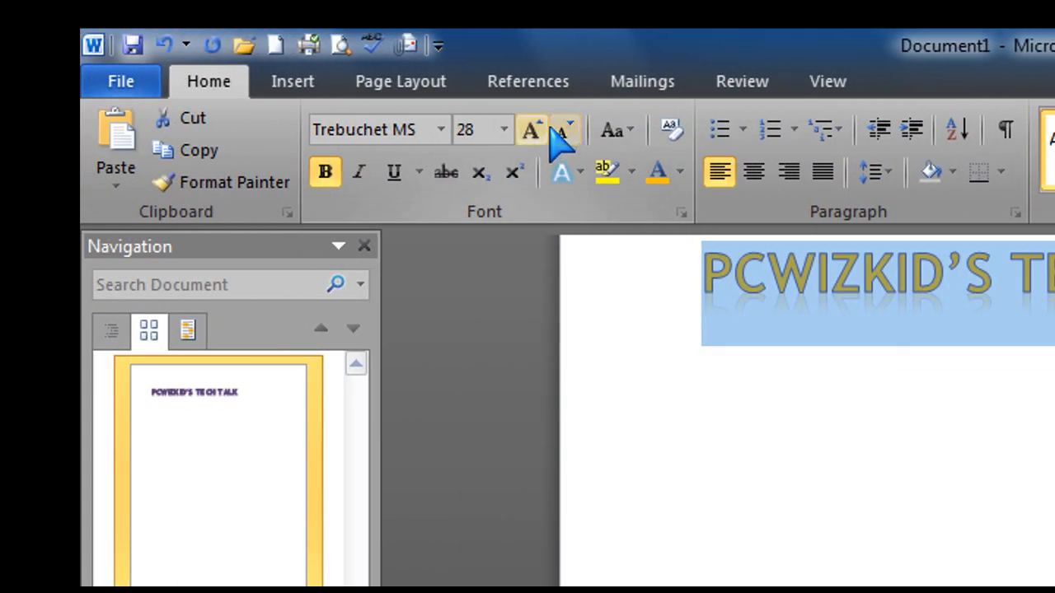
- Shrink the title to 28 pt and apply the orange text effect
click(608, 129)
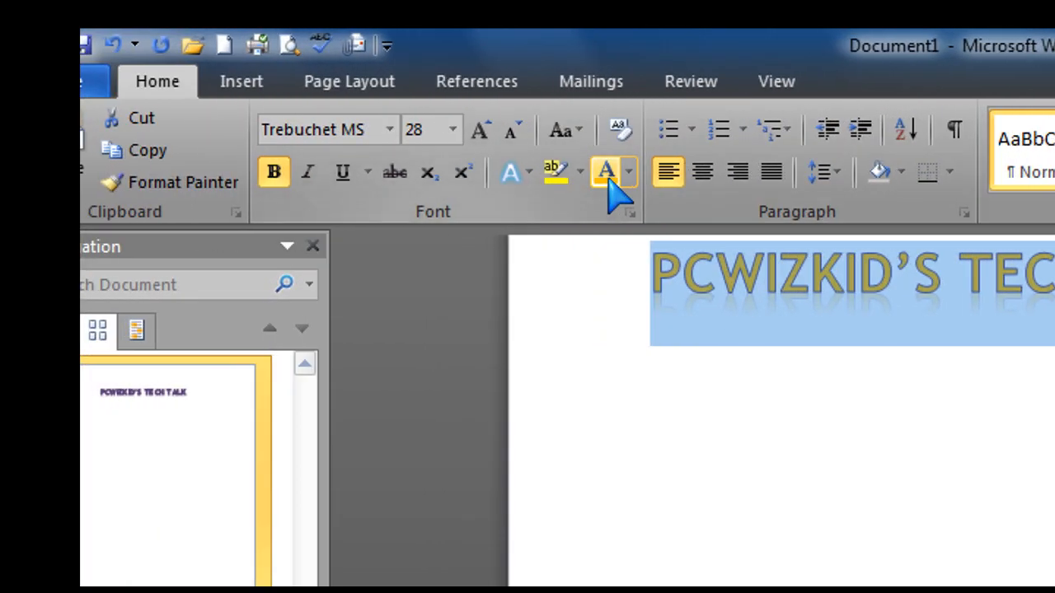
click(606, 171)
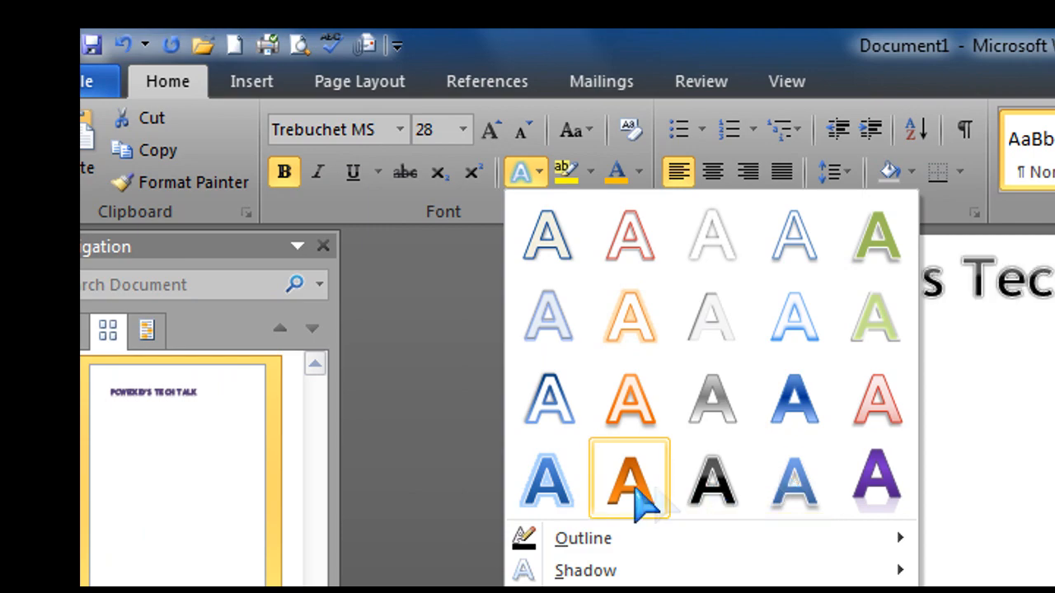
click(628, 481)
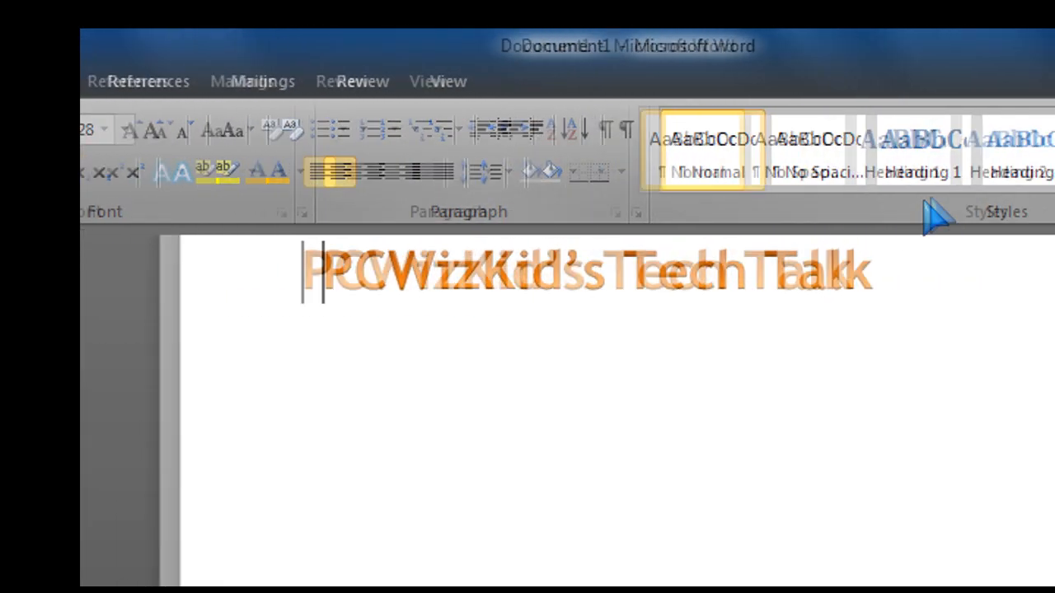
- Browse the Quick Styles gallery and paragraph spacing presets, then move to insertion features
click(940, 214)
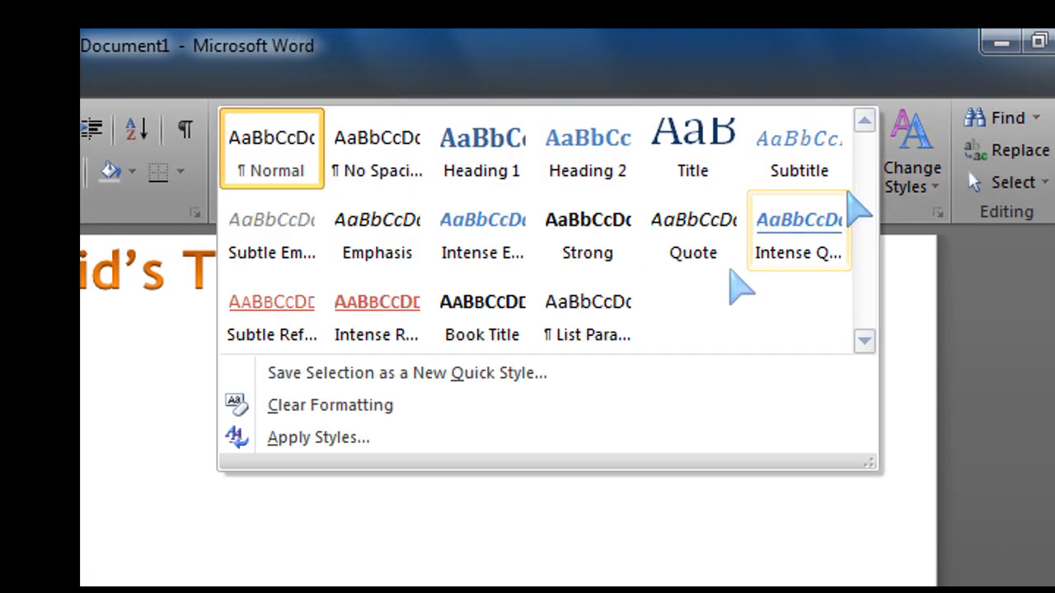
mouse_move(346, 439)
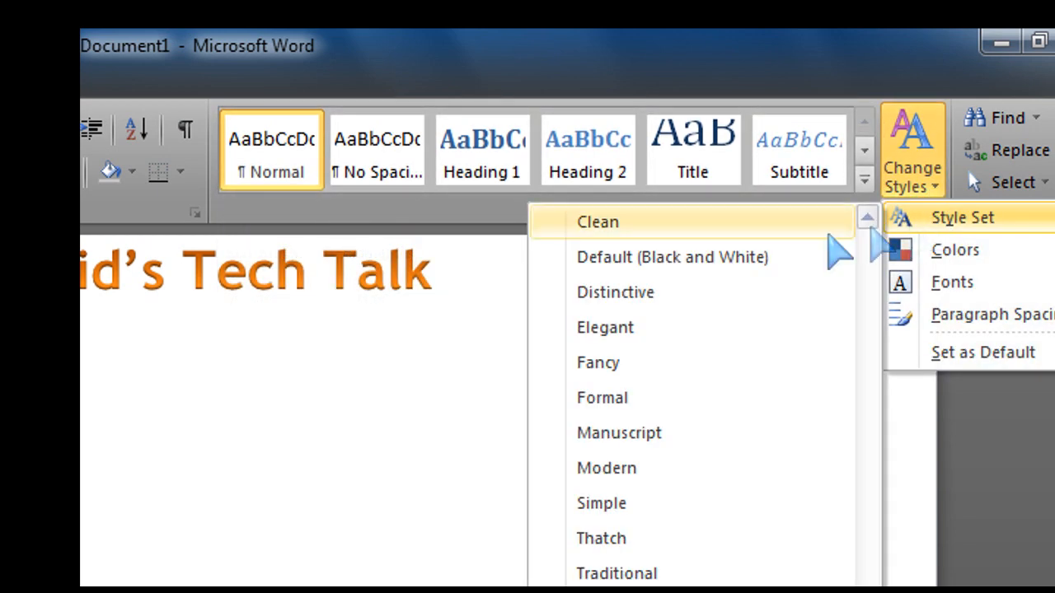
click(955, 250)
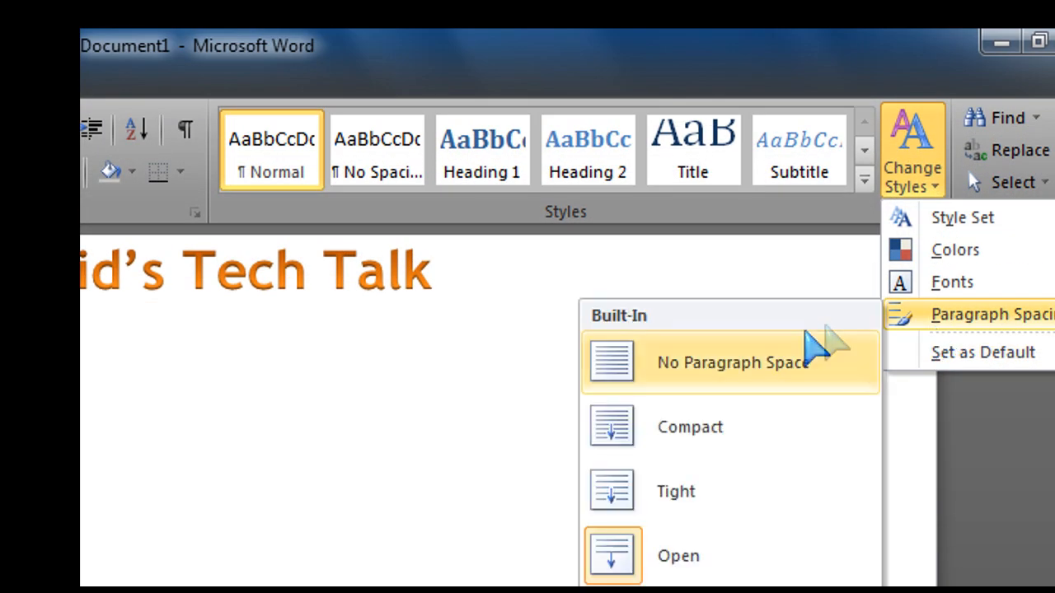
mouse_move(745, 363)
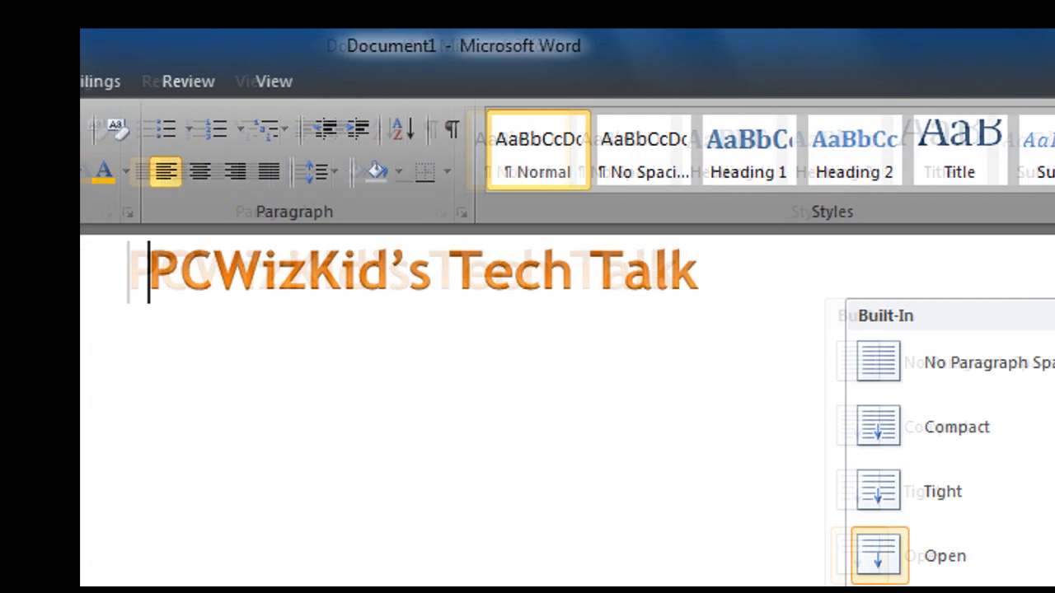
click(292, 81)
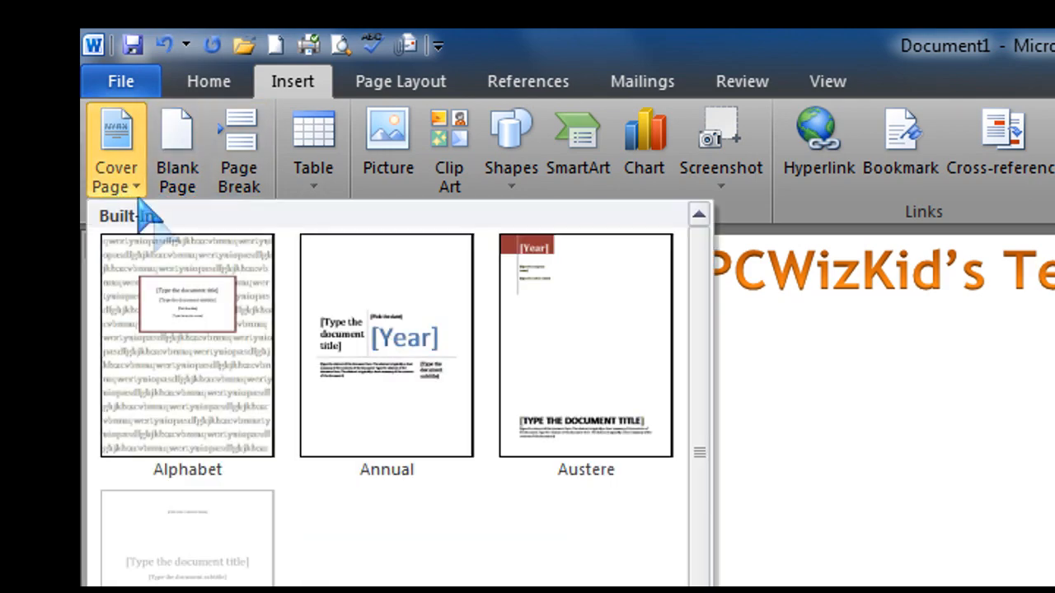
scroll(down, 3)
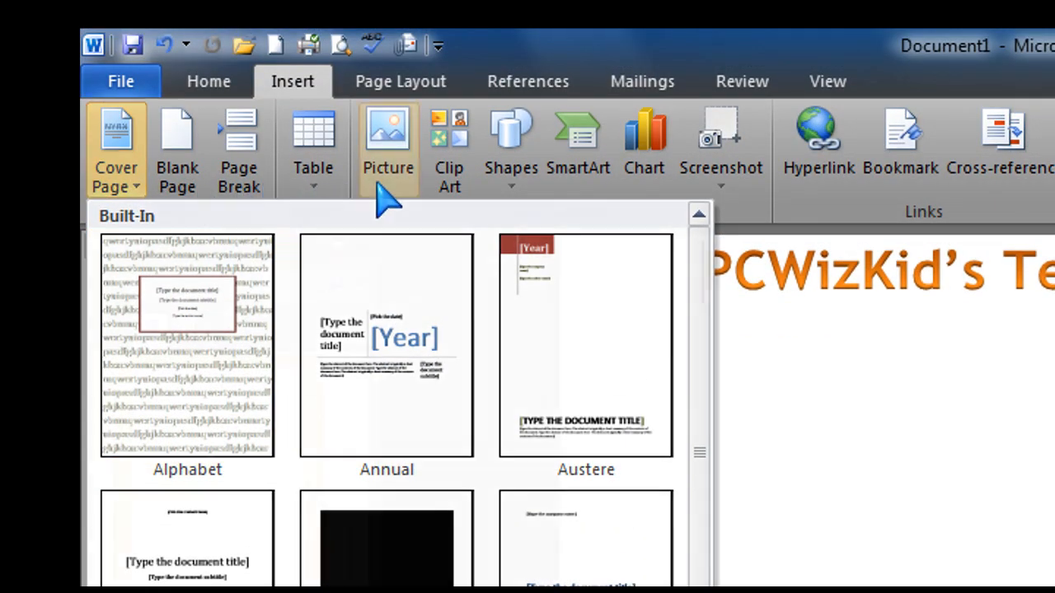
click(387, 145)
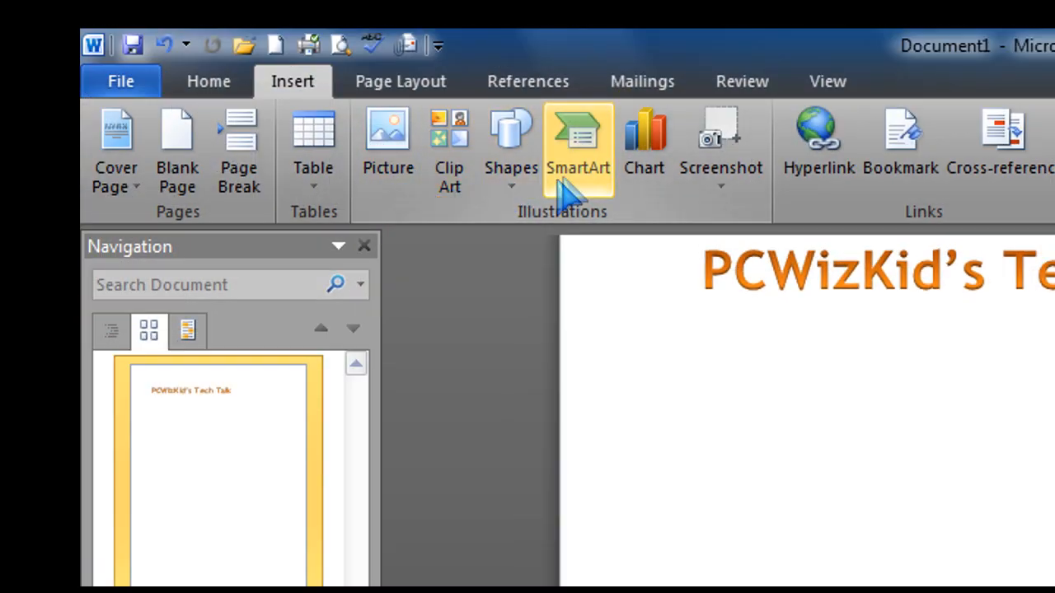
click(577, 148)
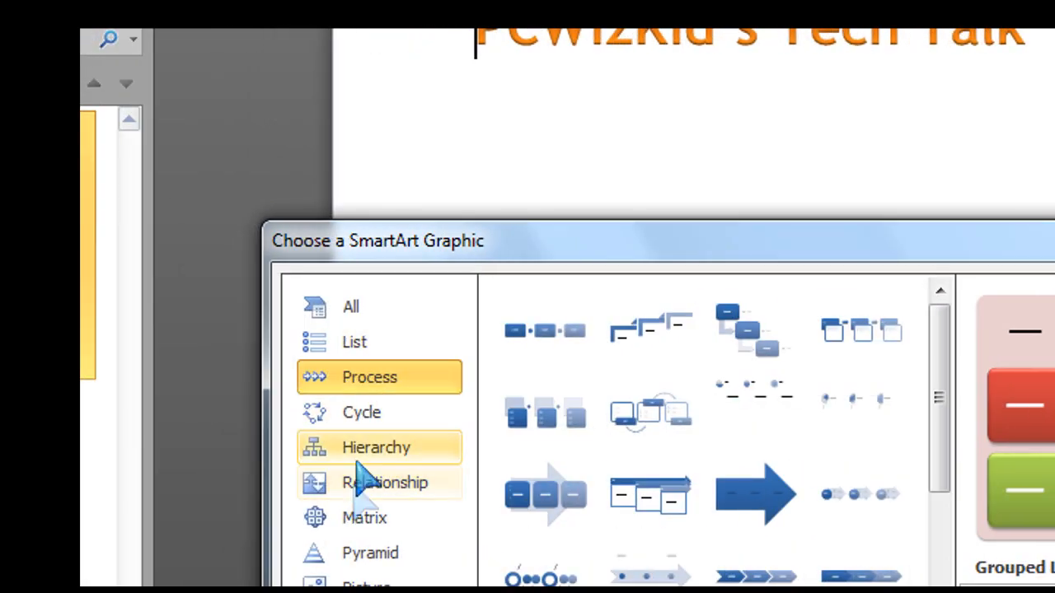
click(384, 482)
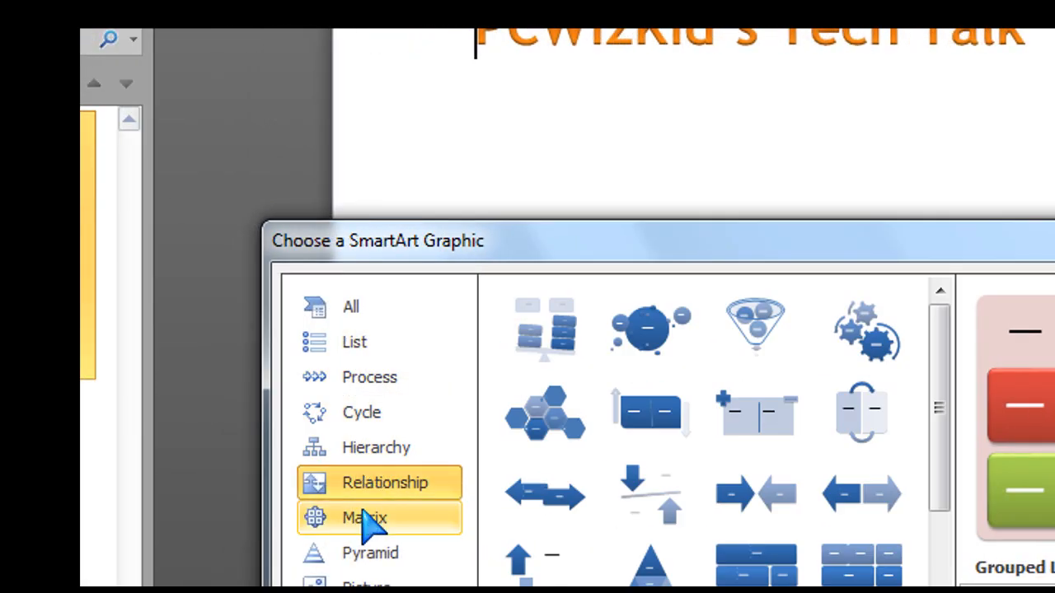
click(420, 547)
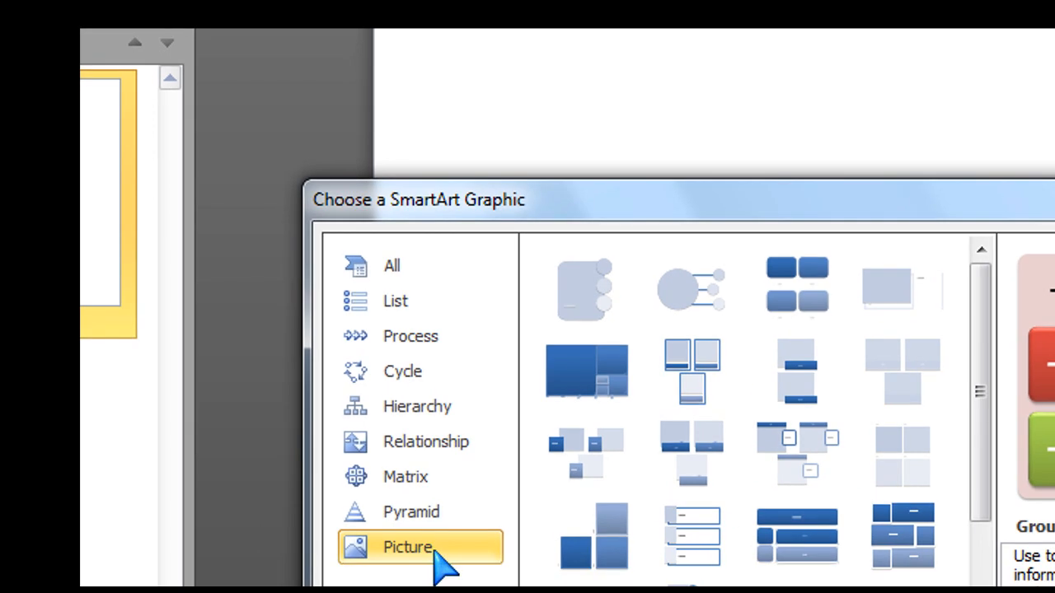
click(511, 145)
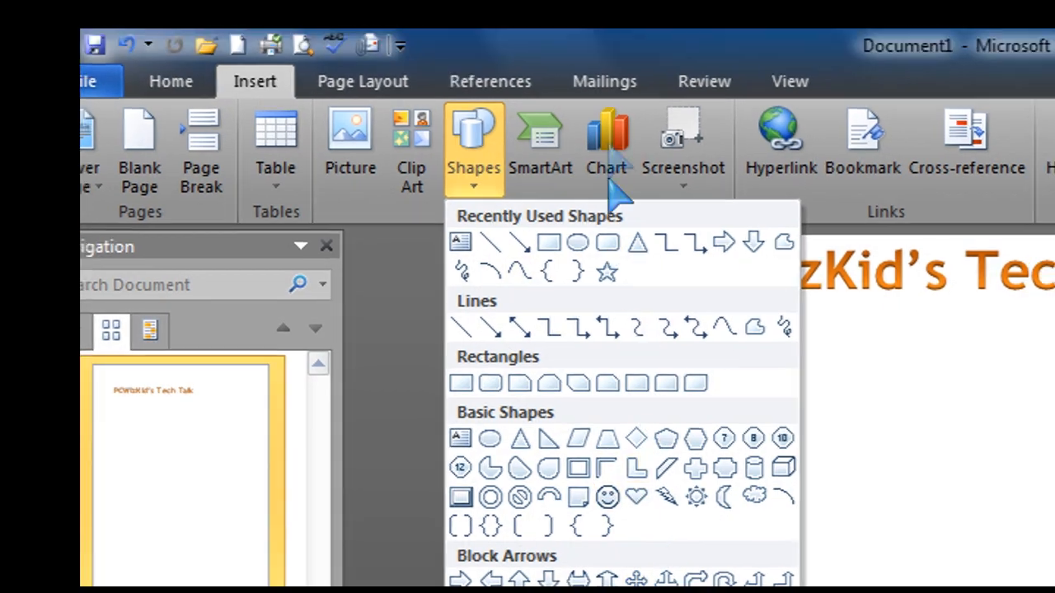
click(607, 148)
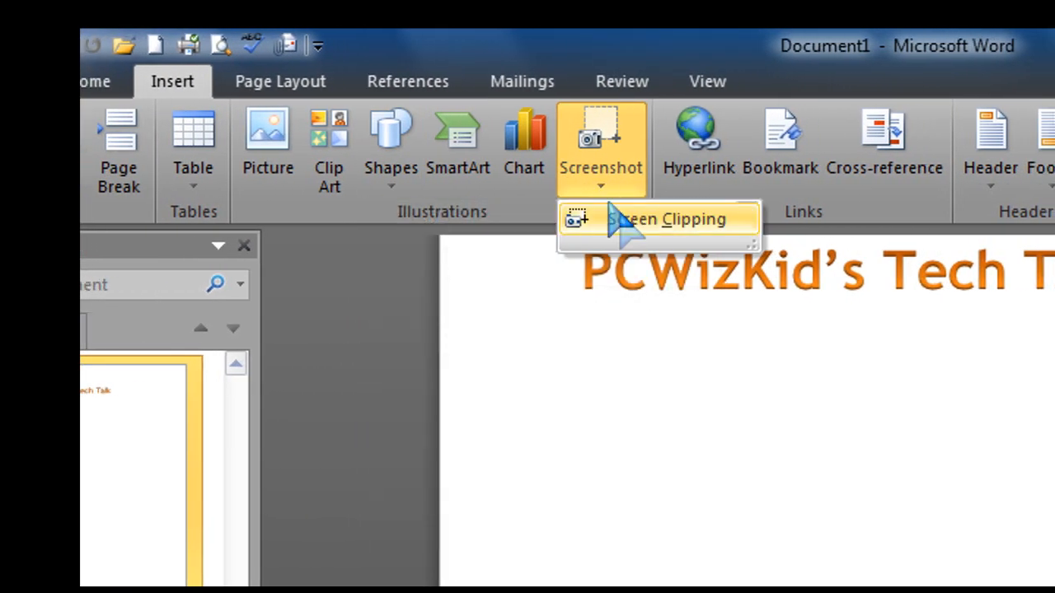
mouse_move(689, 239)
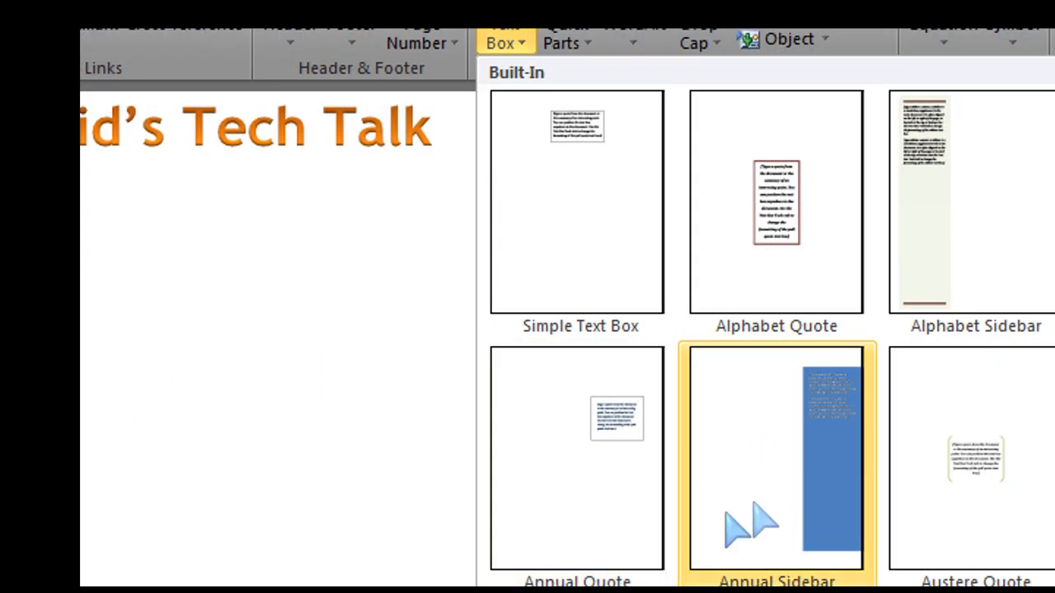
scroll(down, 3)
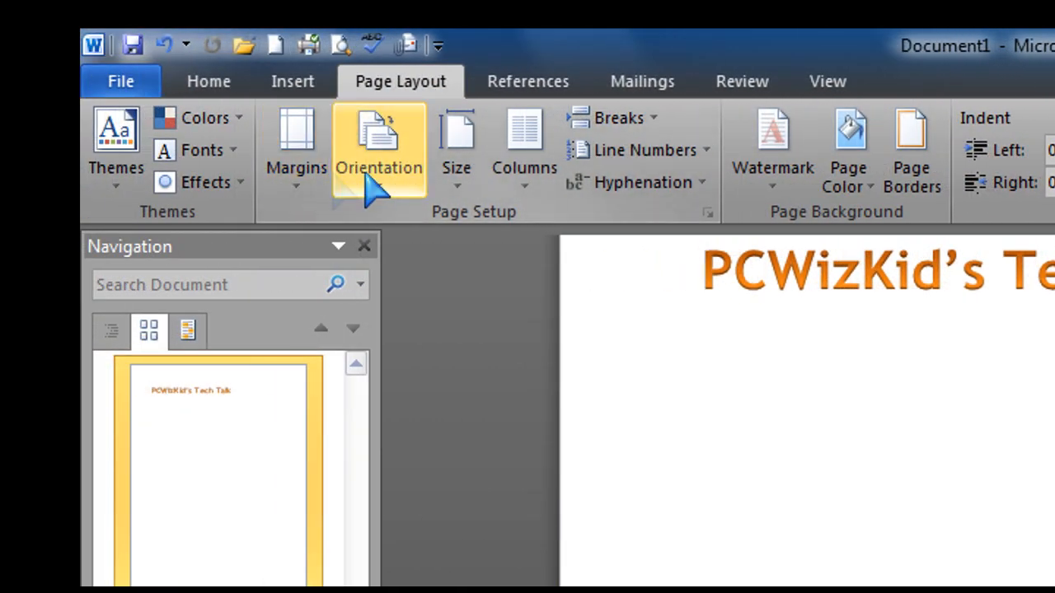
click(204, 117)
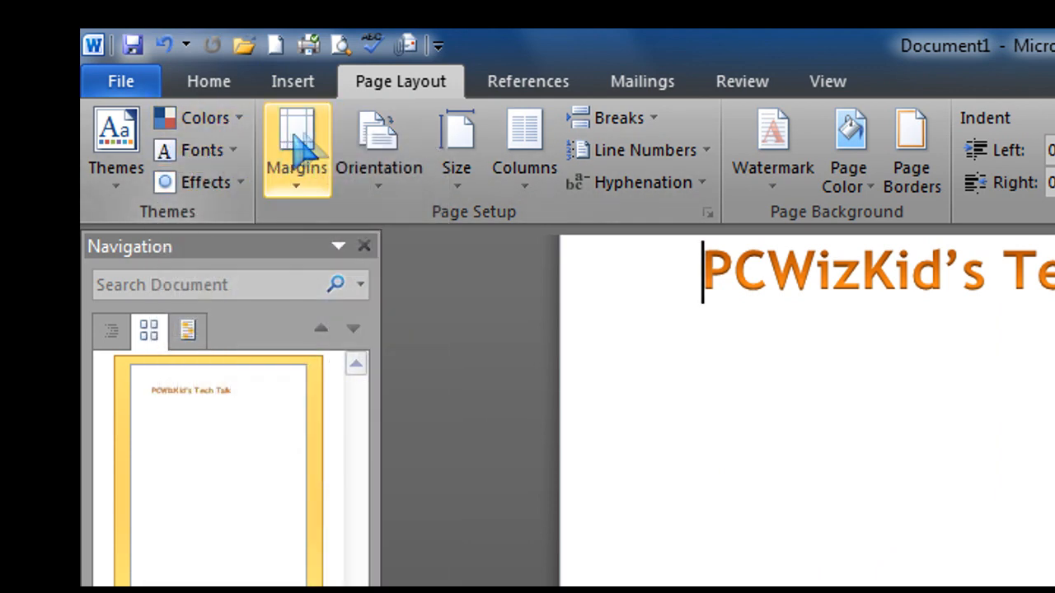
click(379, 148)
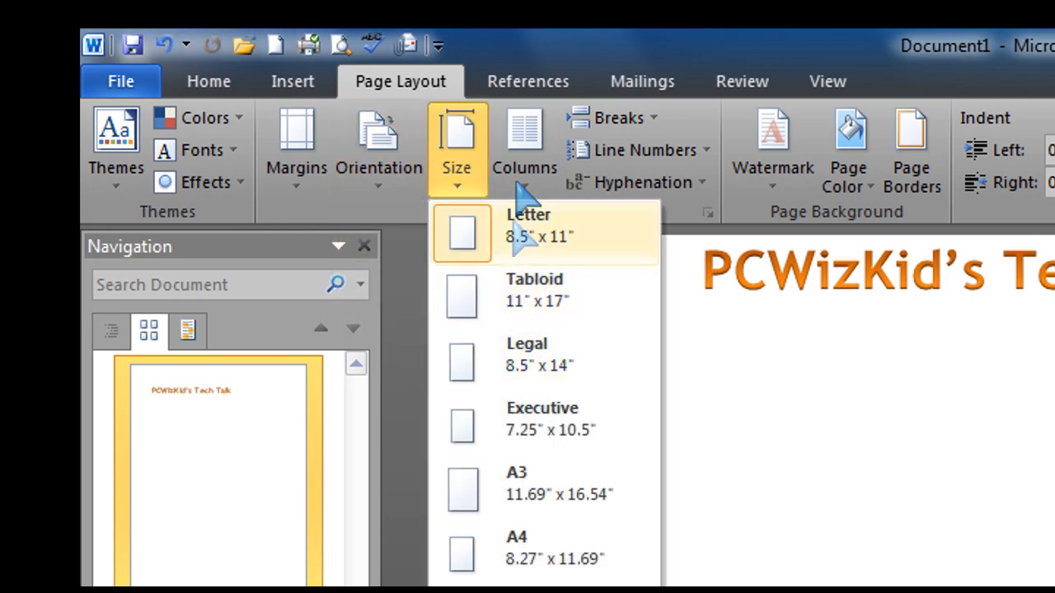
click(524, 148)
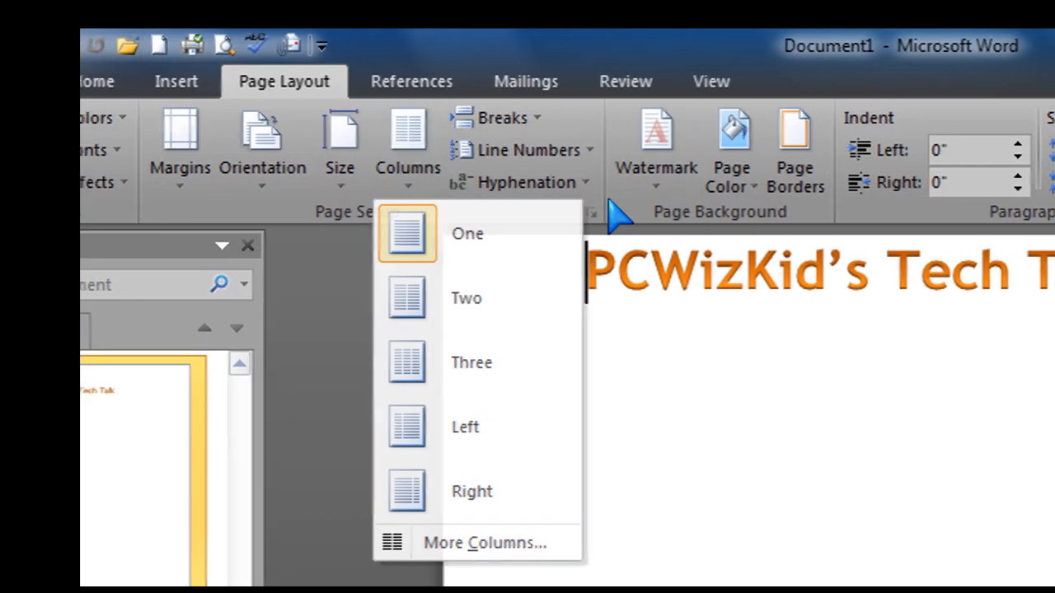
click(610, 148)
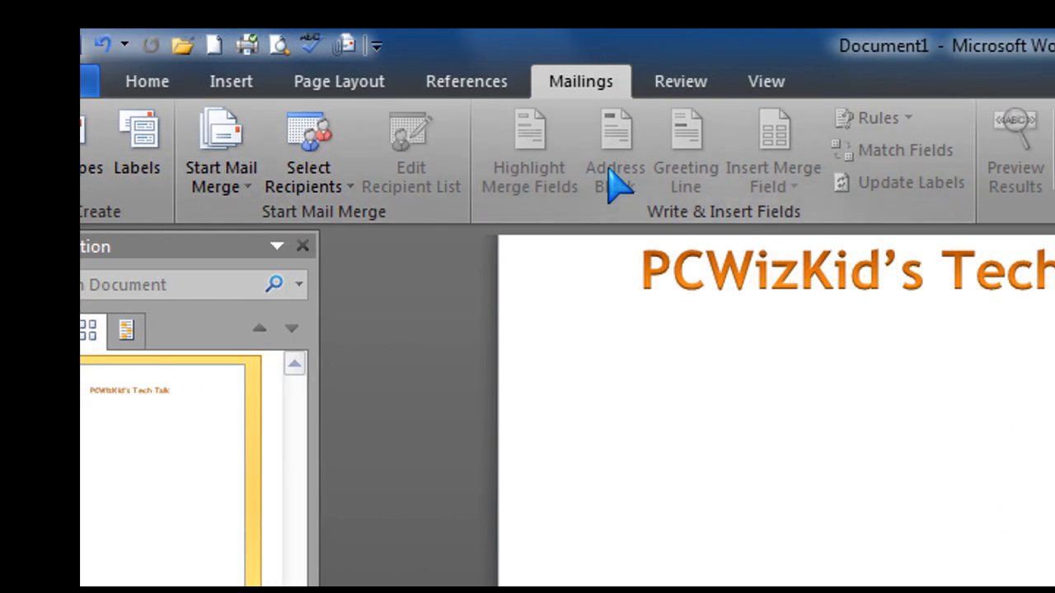
click(679, 81)
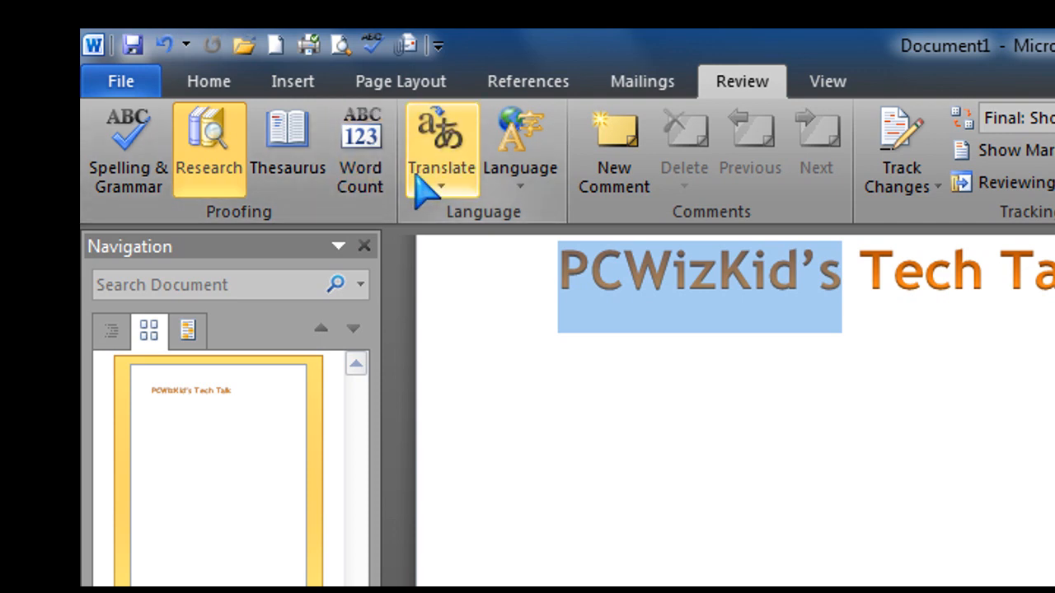
click(442, 152)
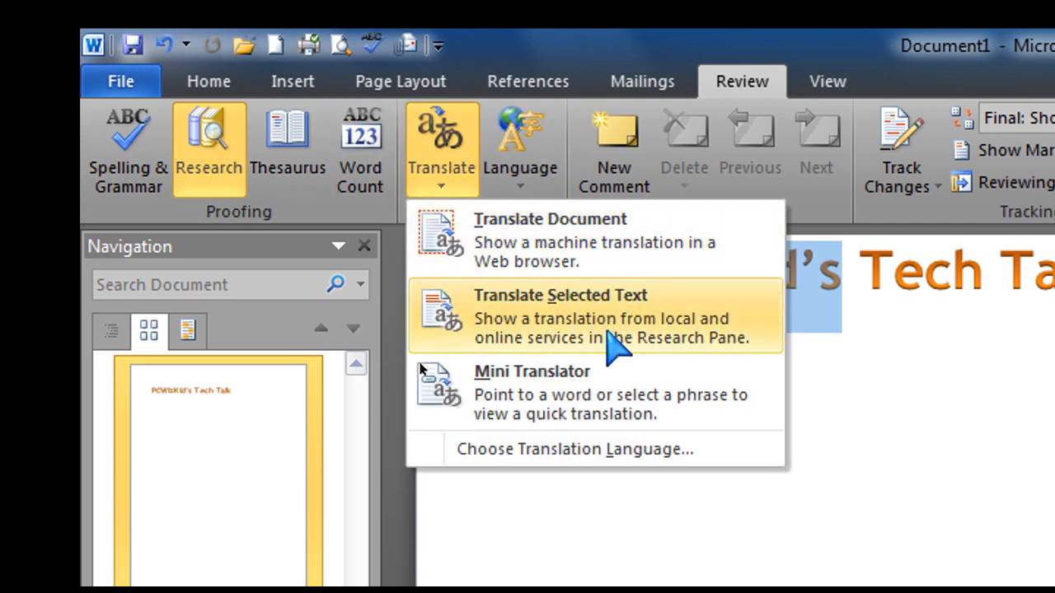
click(521, 148)
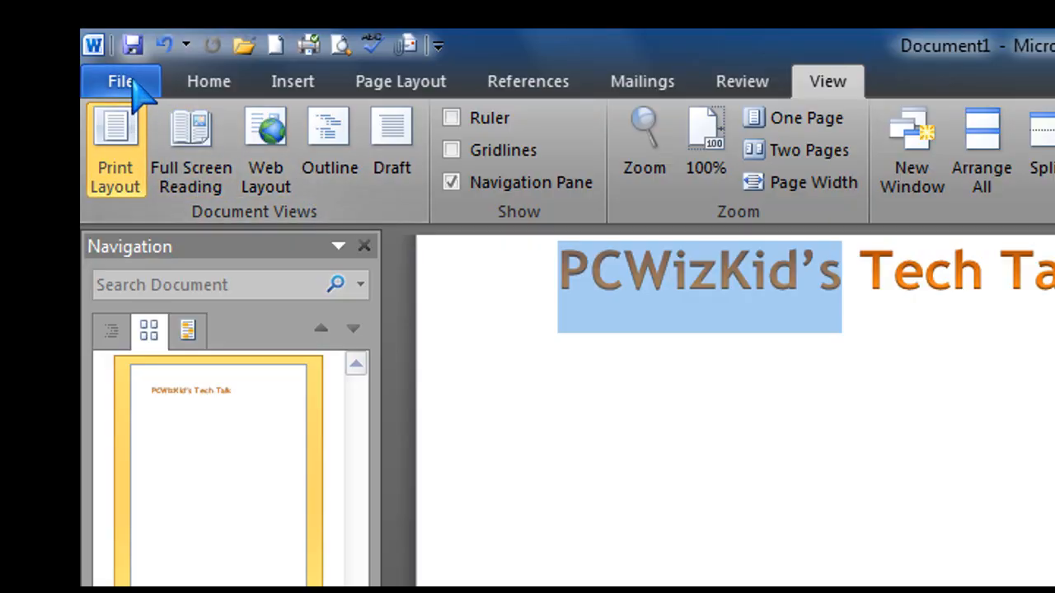
- Return to Home formatting features and deselect the title by placing the cursor below it
click(207, 81)
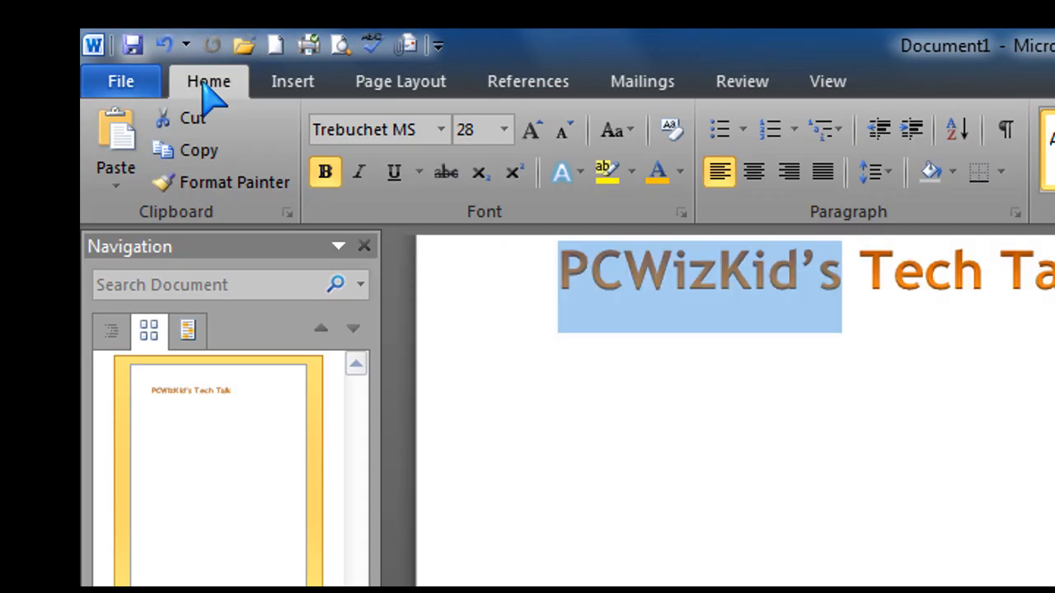
click(574, 342)
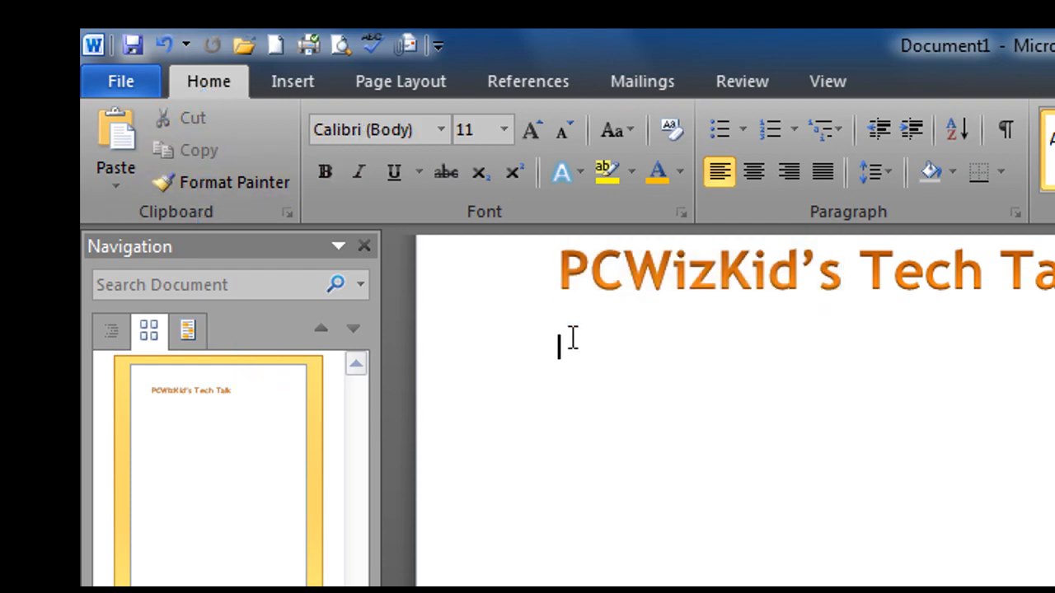